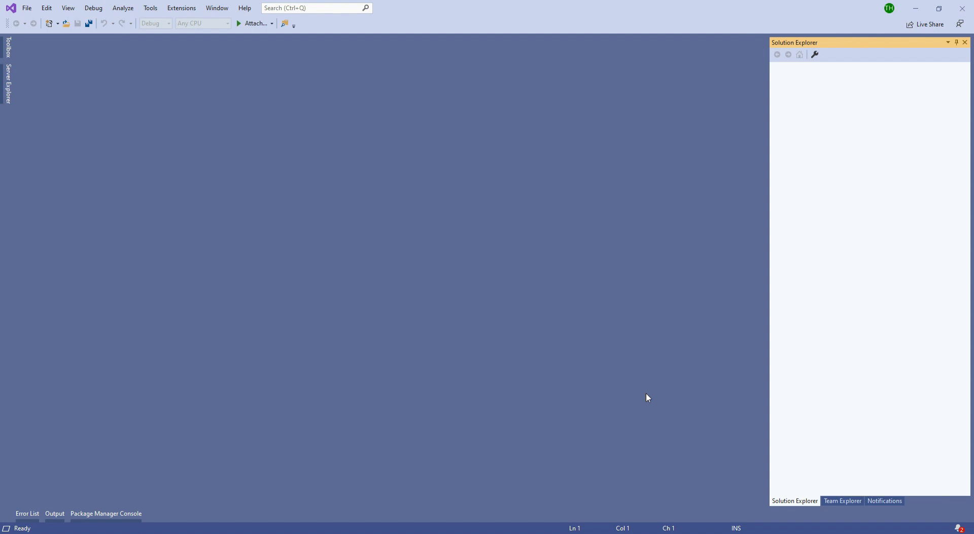
mouse_move(646, 397)
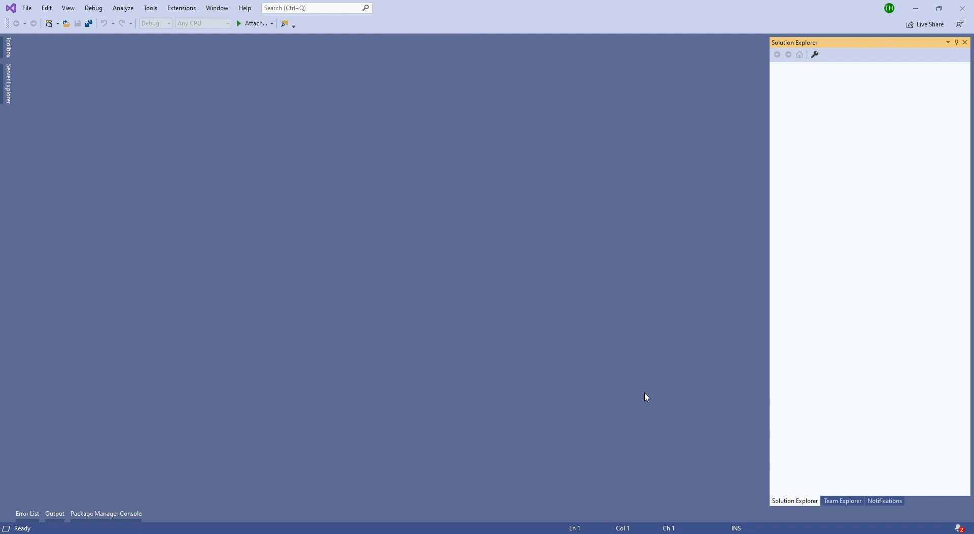
mouse_move(242, 153)
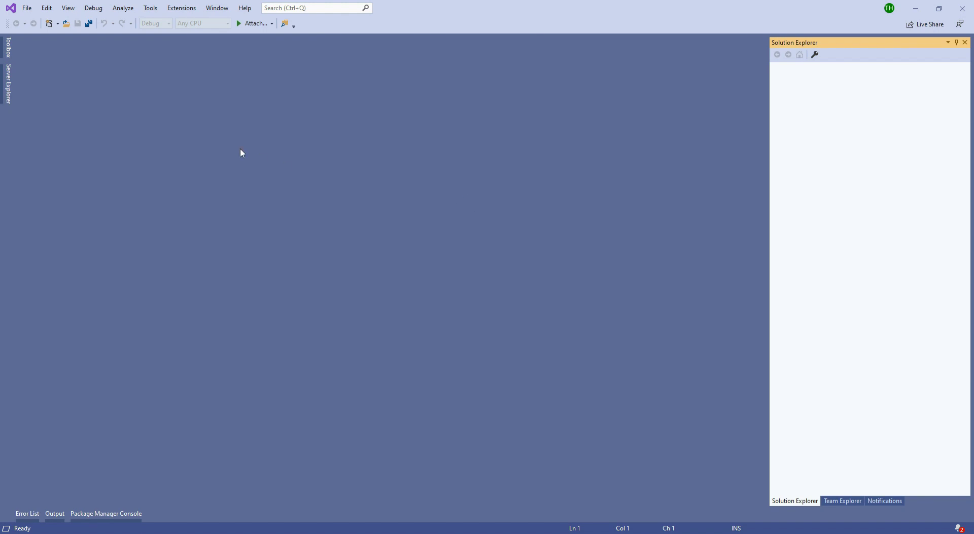
mouse_move(27, 7)
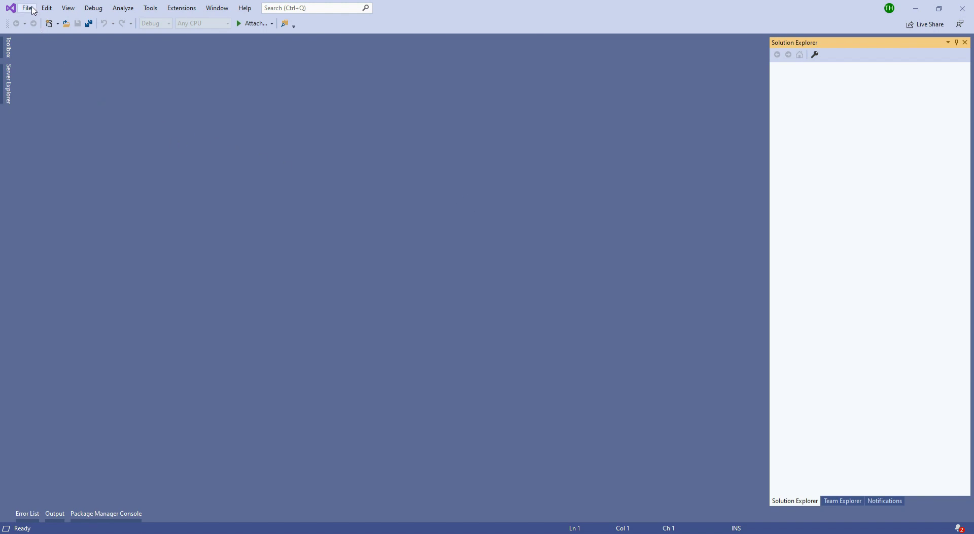
Bring back the Start Window, begin a new project and scroll the templates to Blazor App.
left_click(26, 7)
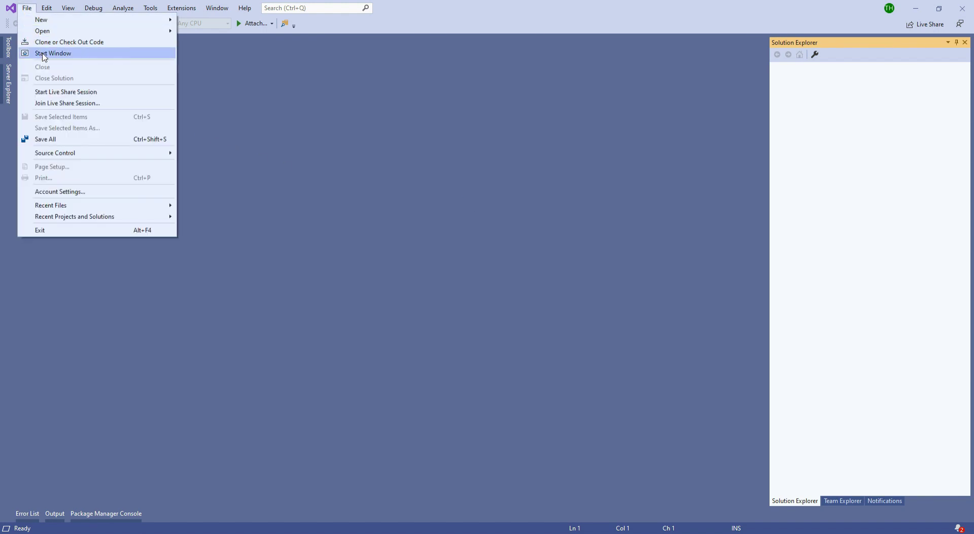
left_click(53, 53)
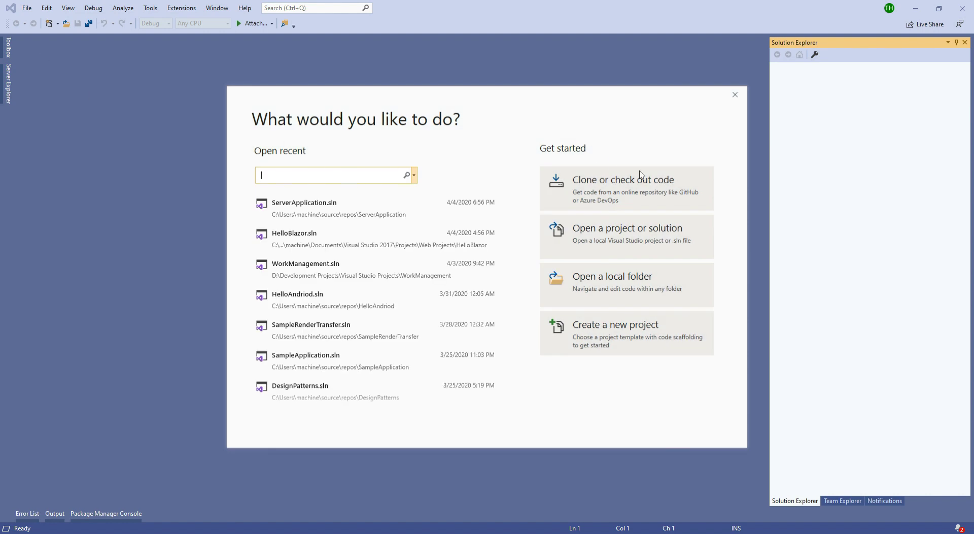
mouse_move(635, 386)
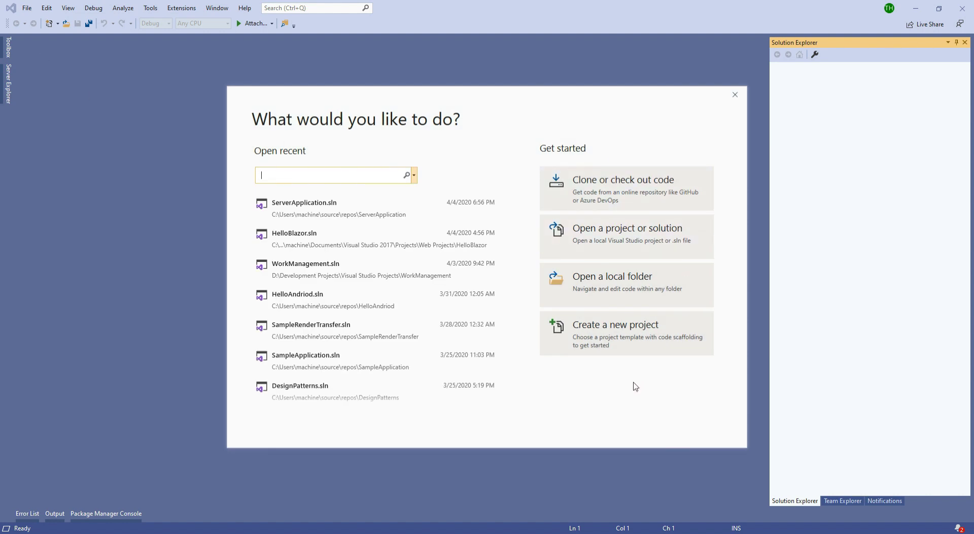
left_click(615, 324)
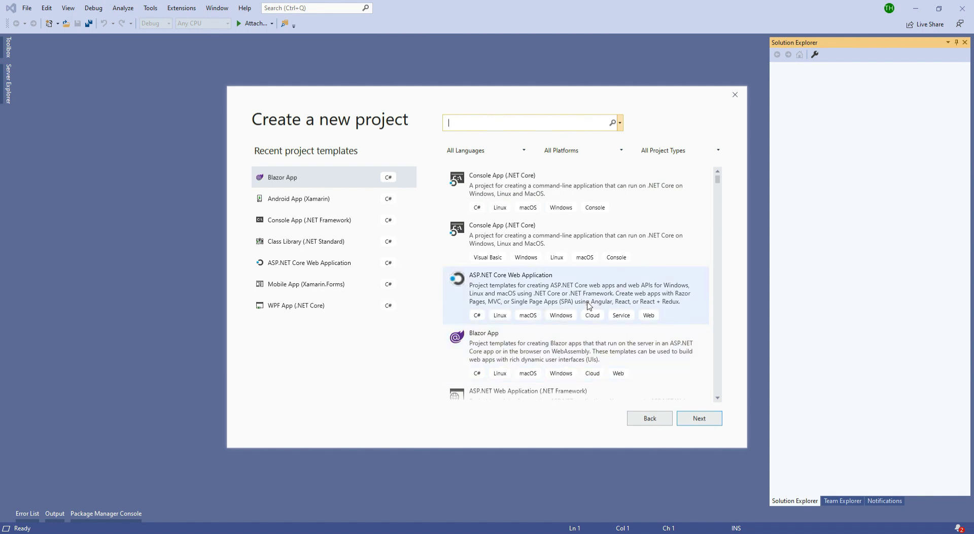
scroll("down", 3)
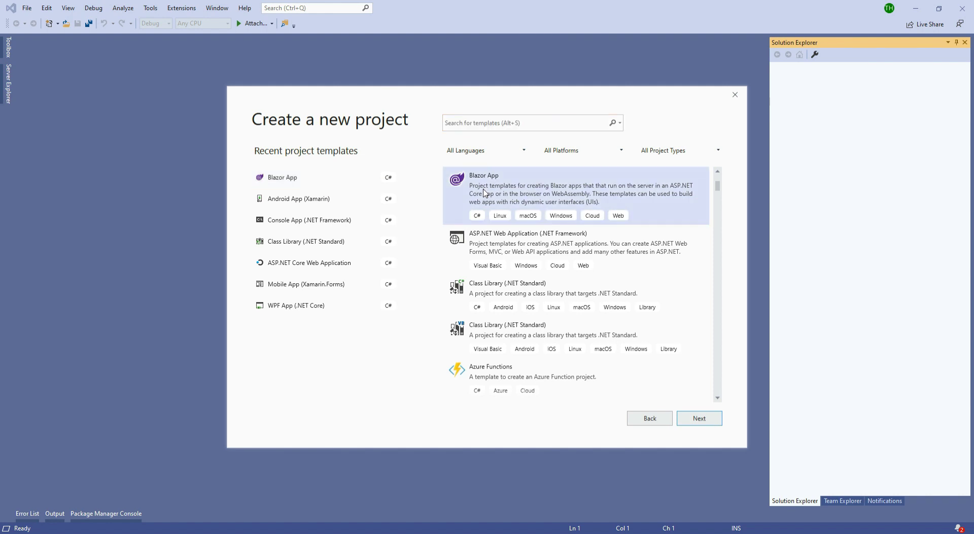
Create a Blazor Server App project named ServerApplication from the Blazor App template.
left_click(698, 417)
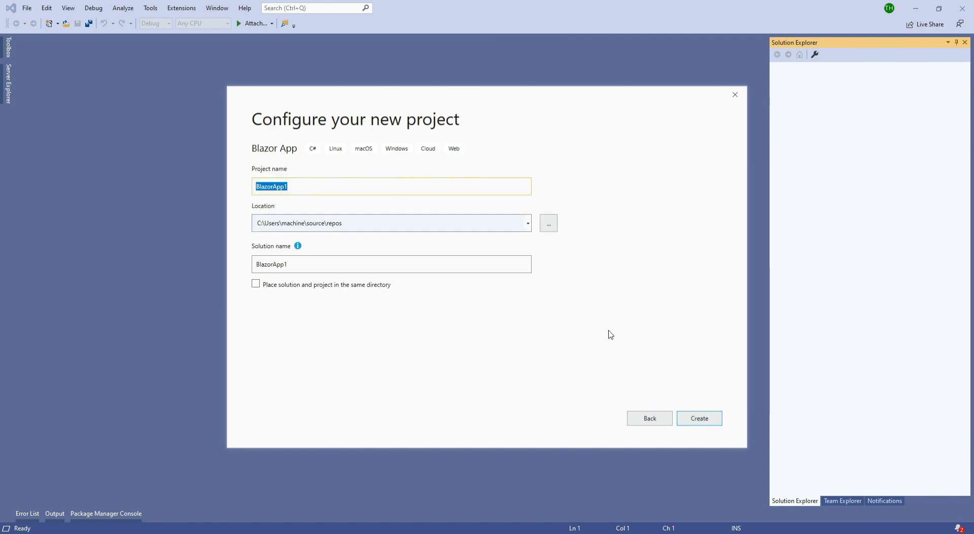
type("ServerApplication")
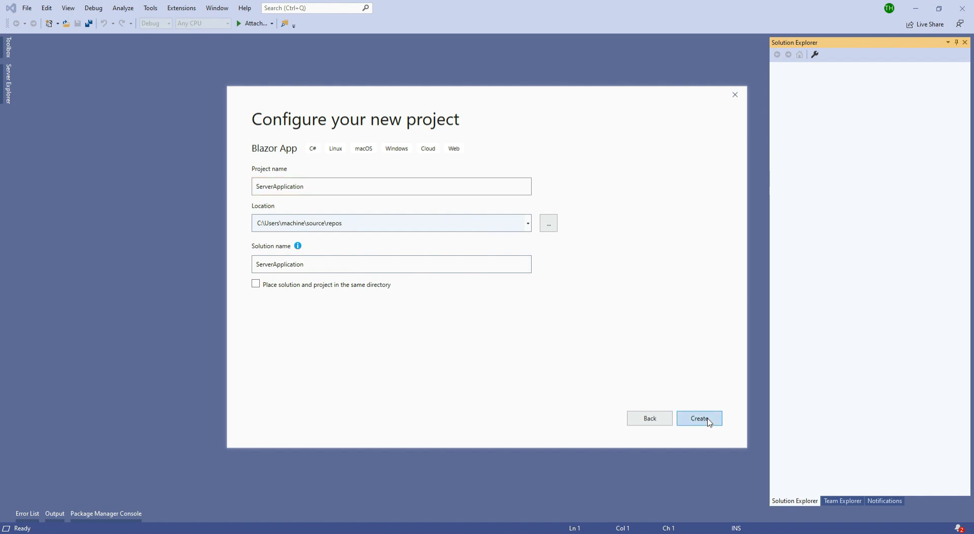
left_click(699, 417)
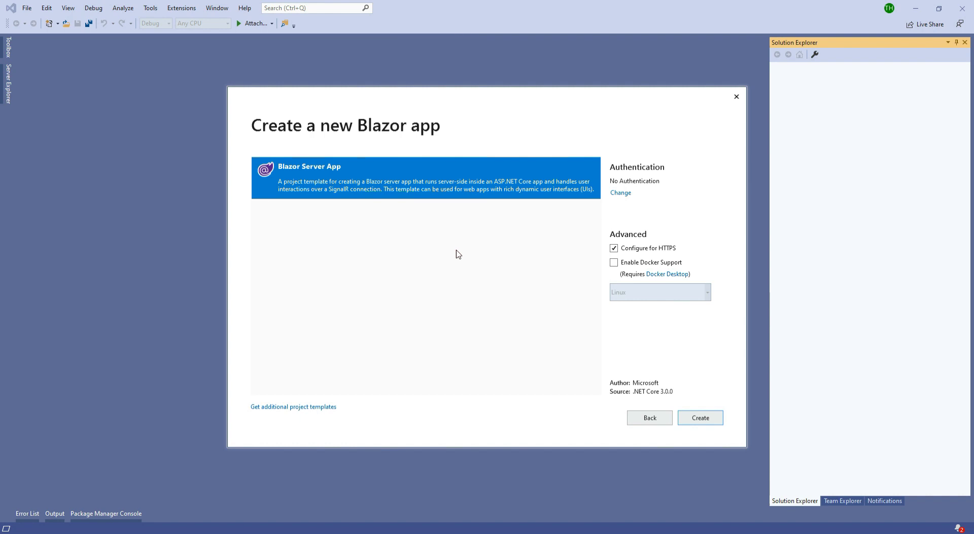
mouse_move(727, 394)
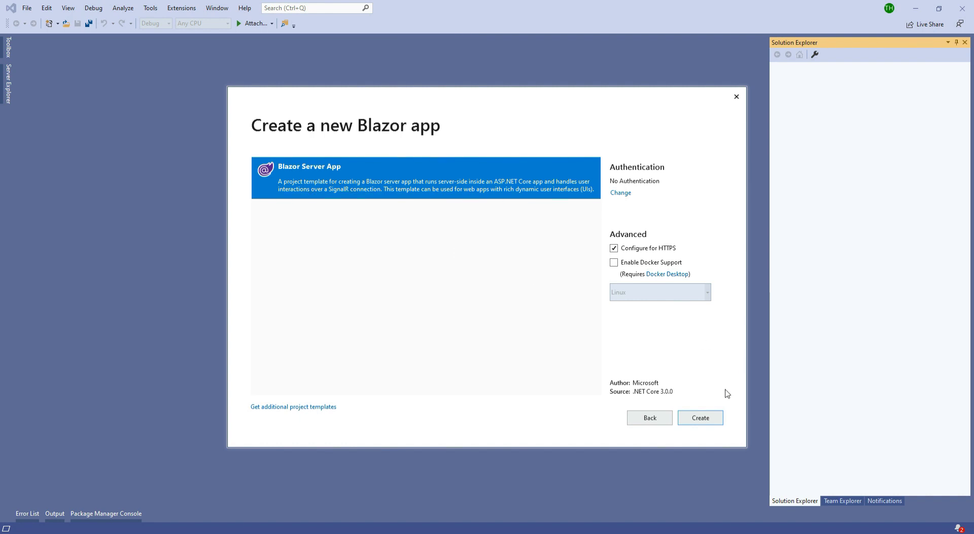
left_click(699, 417)
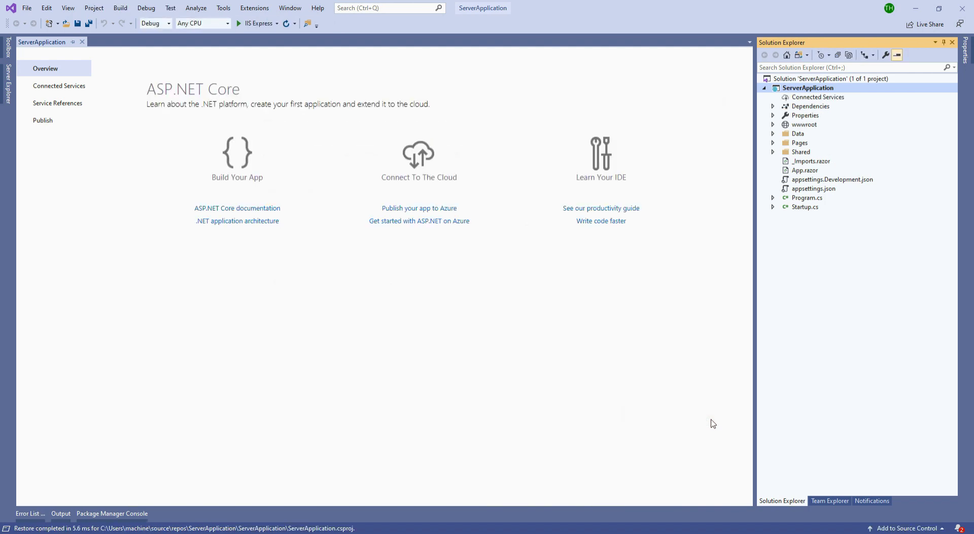
mouse_move(508, 382)
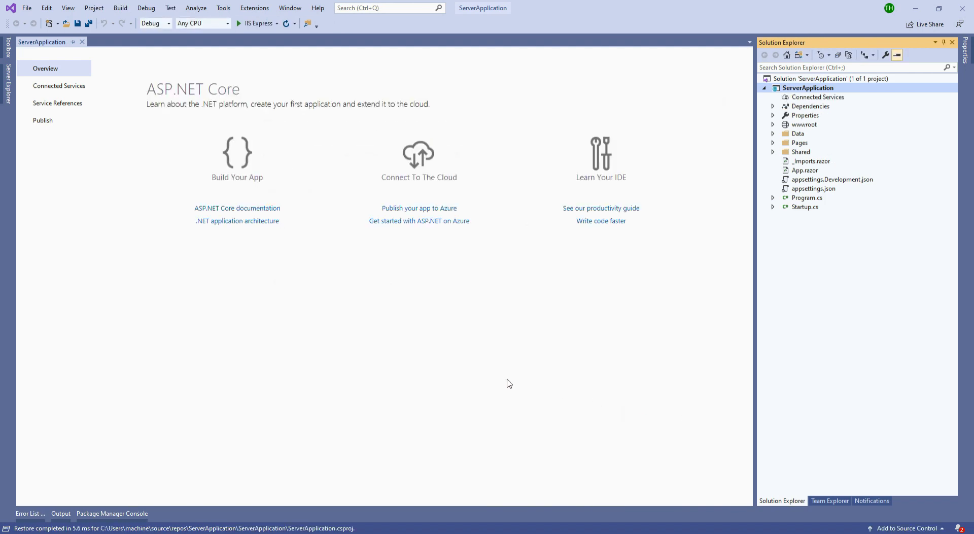
mouse_move(172, 67)
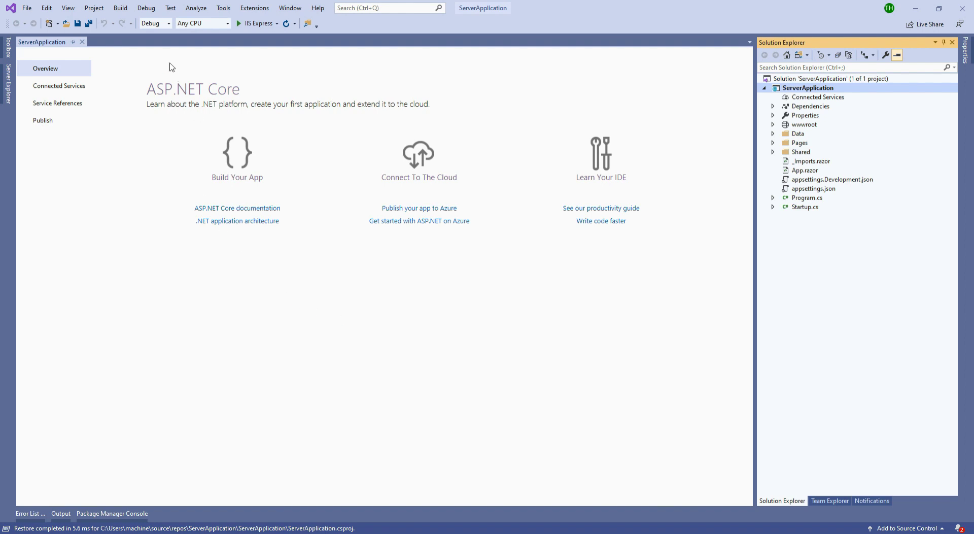
Run ServerApplication with Start Without Debugging from the Debug menu.
left_click(146, 7)
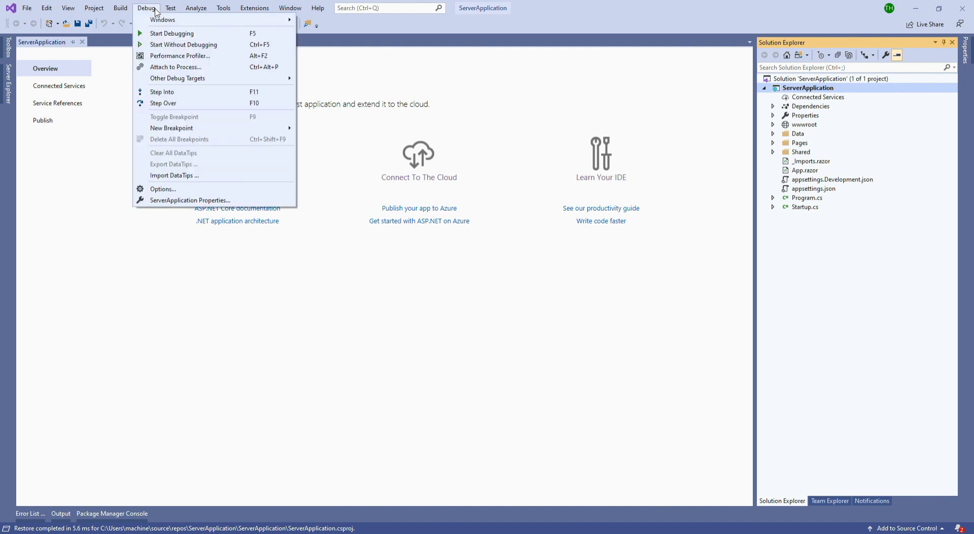
mouse_move(183, 44)
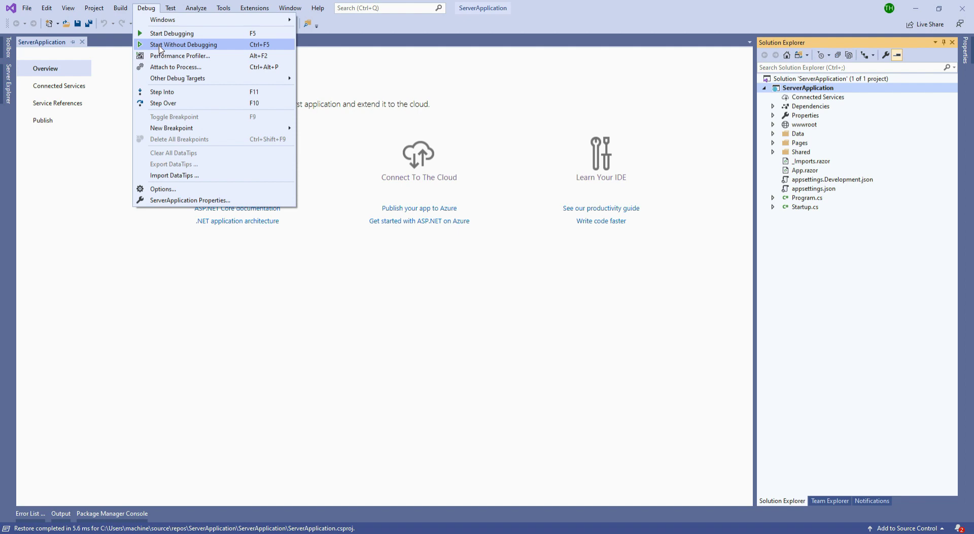
left_click(184, 43)
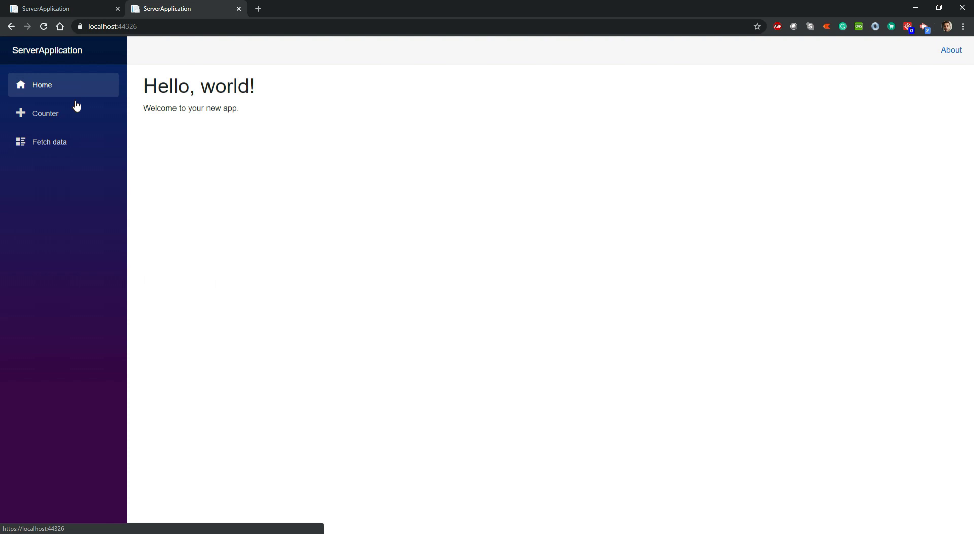
Show the app's Home page greeting Hello, world! in the sidebar of the localhost tab.
left_click(49, 142)
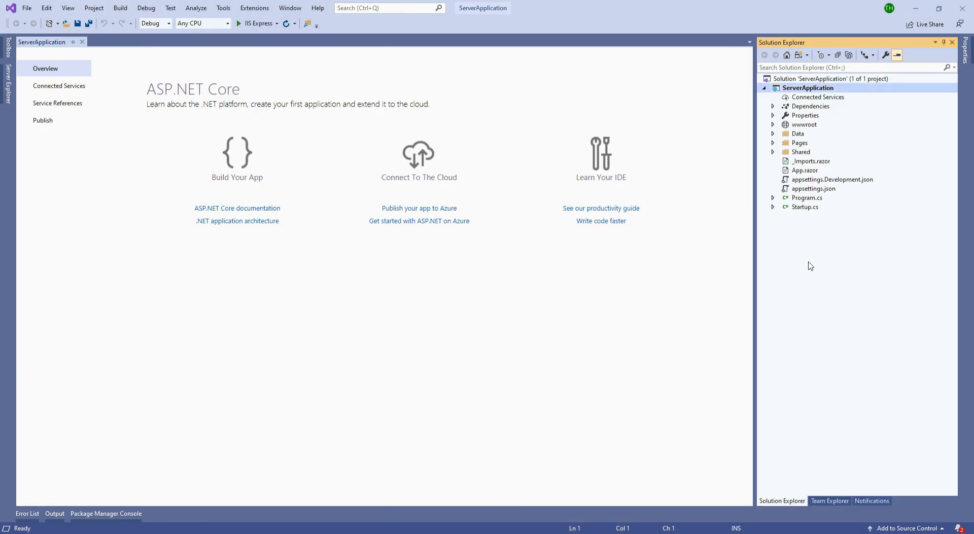
Add a Razor Component named MyComponent.razor to the Pages folder via Add > New Item.
left_click(774, 142)
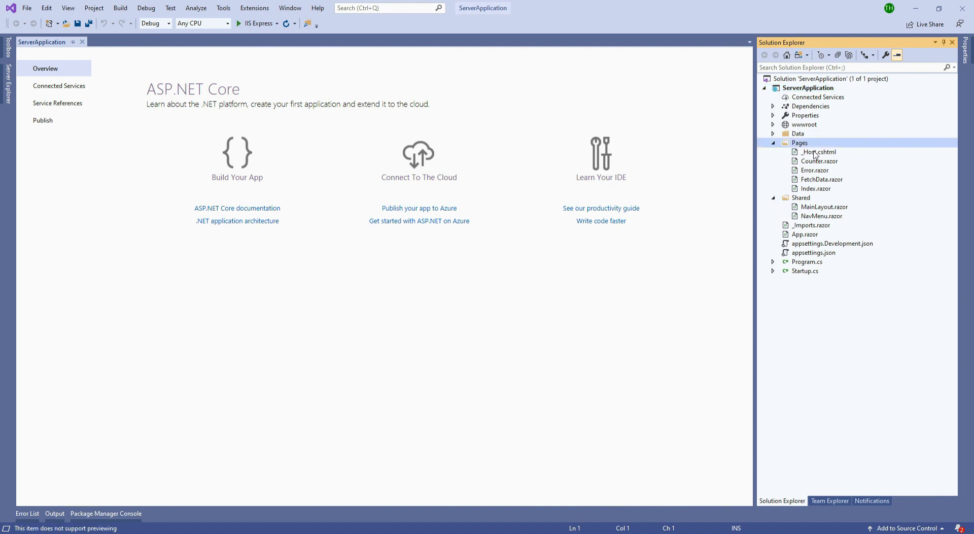
right_click(799, 142)
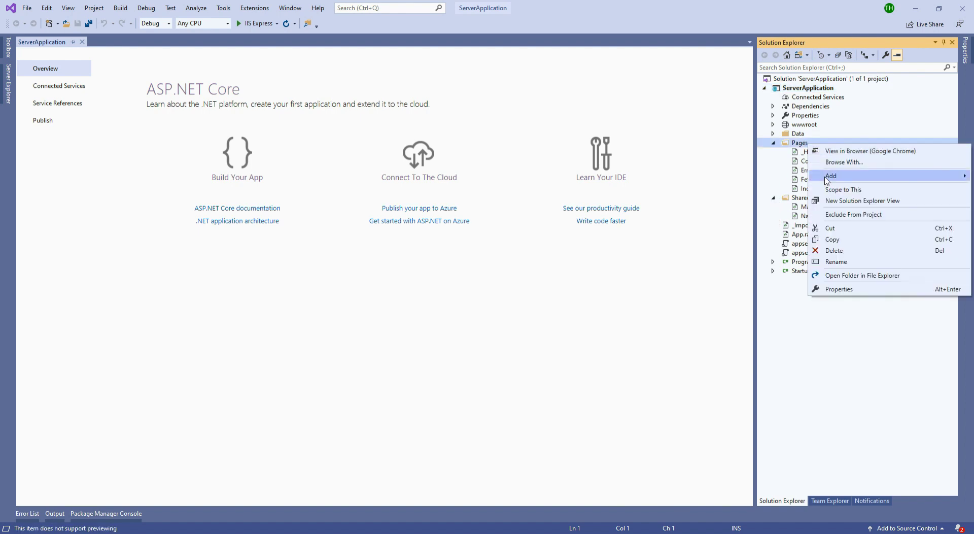
left_click(831, 176)
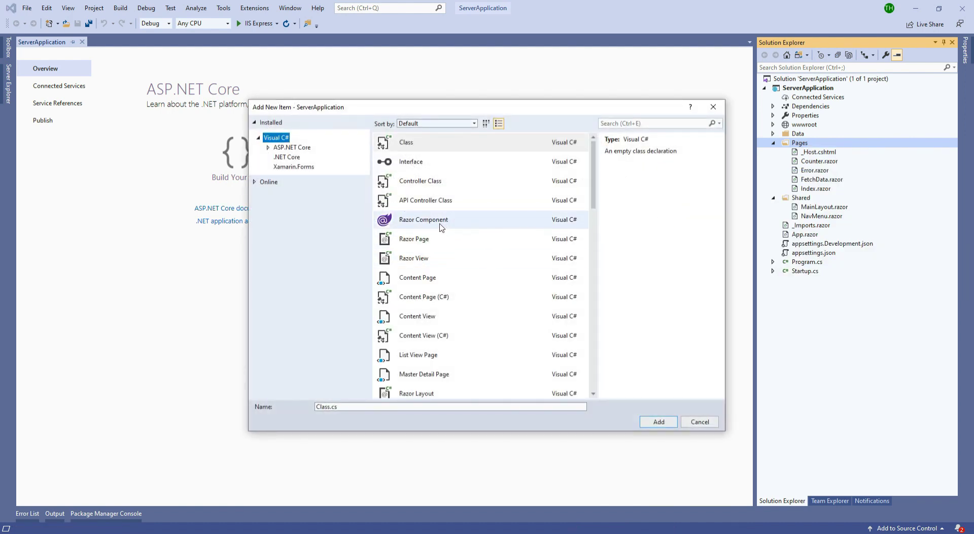
mouse_move(440, 228)
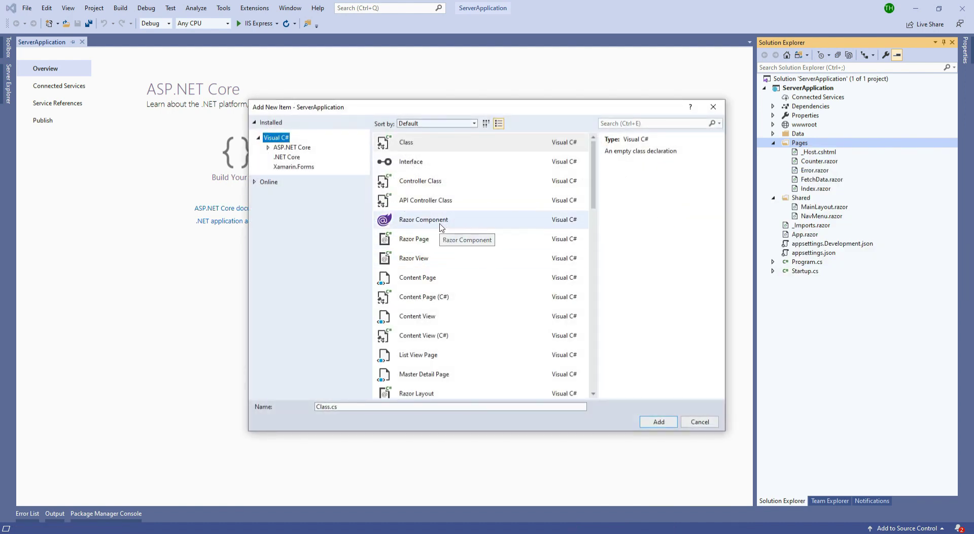
left_click(423, 219)
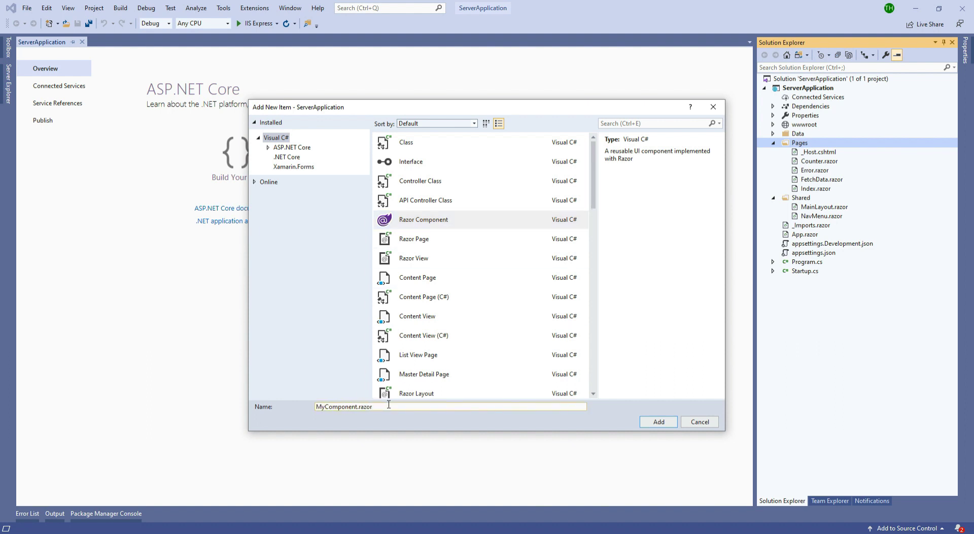
left_click(657, 421)
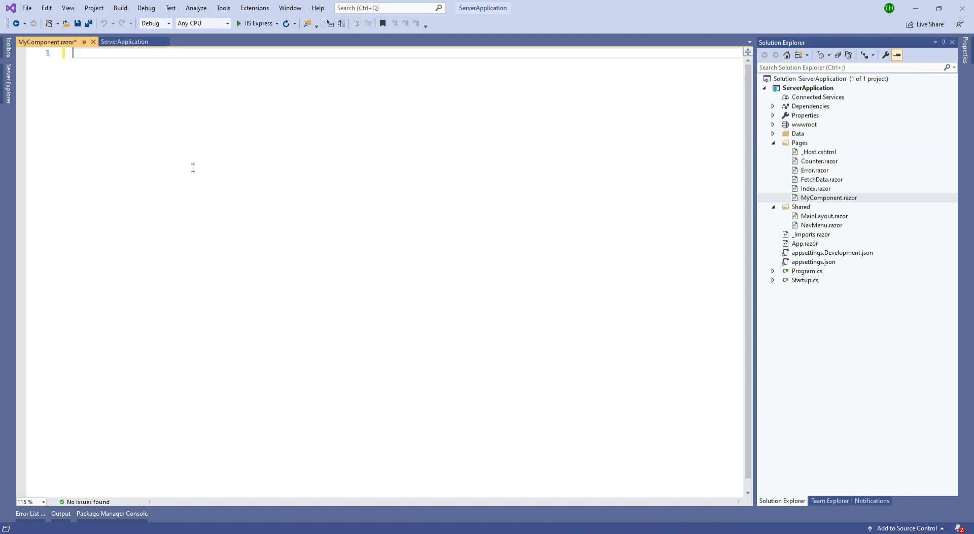
type("@")
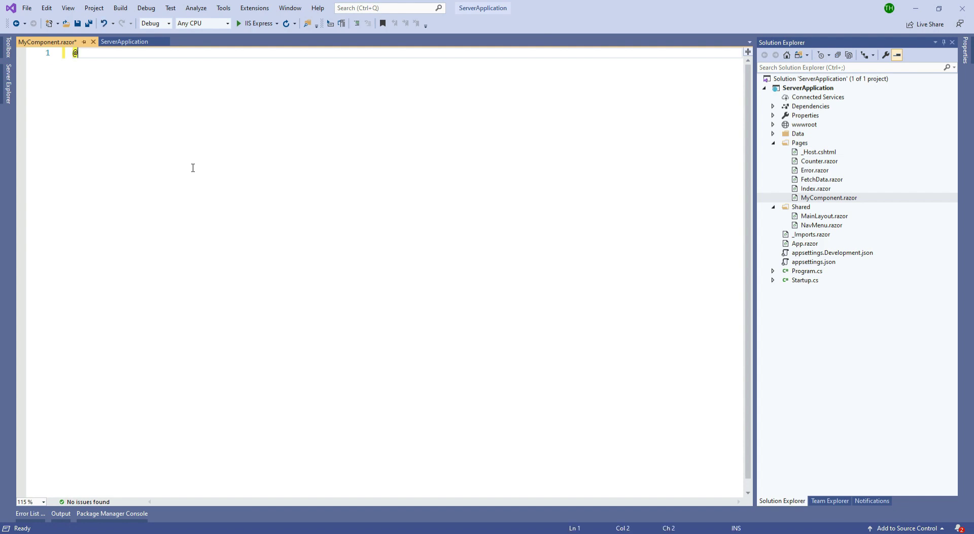
type("page \"/\"")
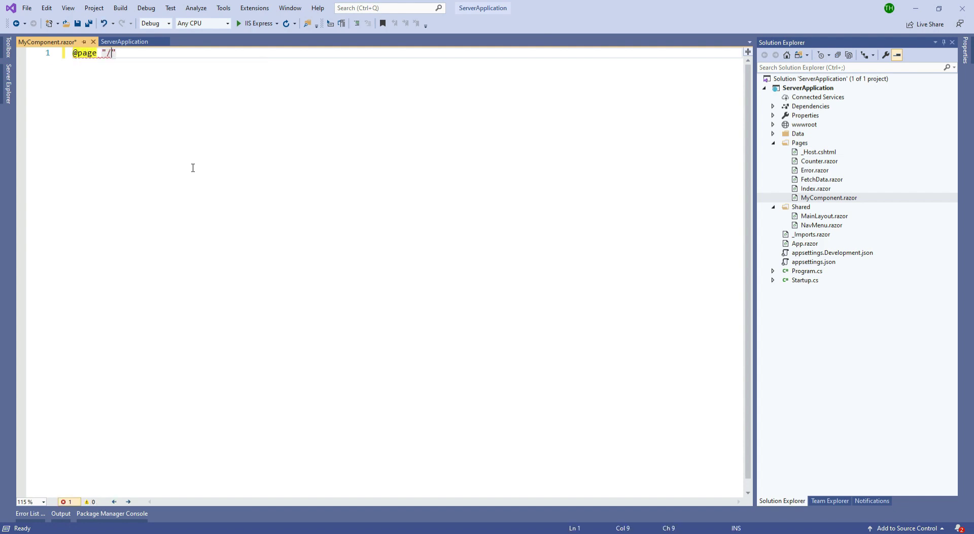
type("mycompo")
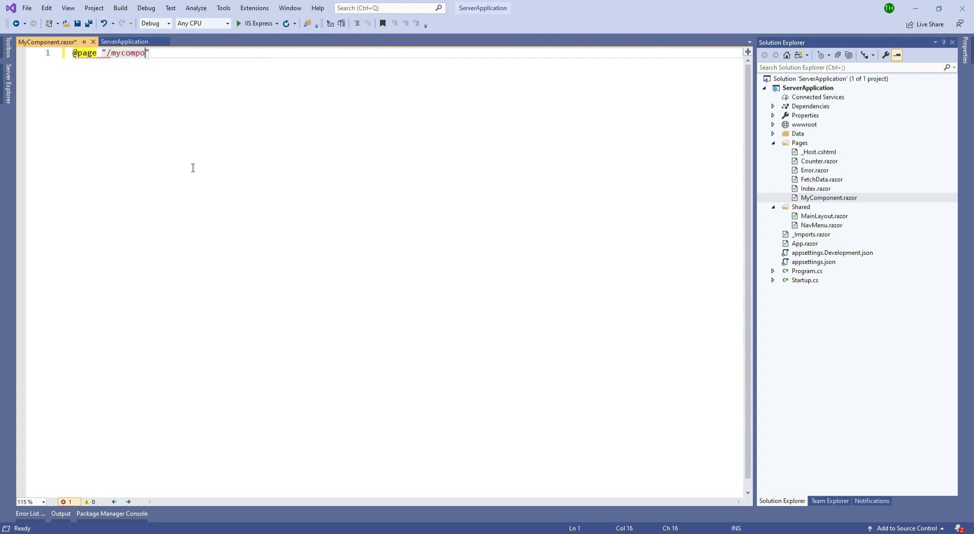
type("nent")
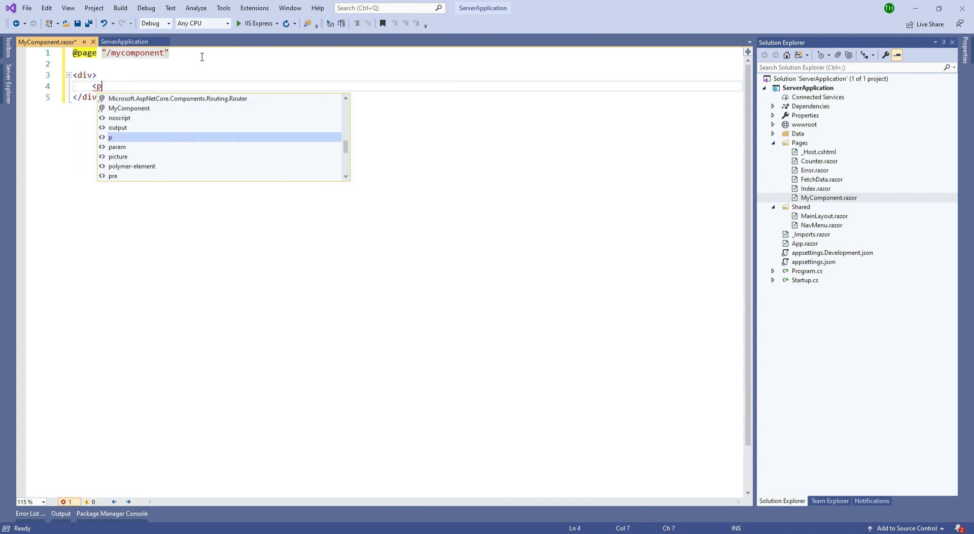
type(">This is a cutom </p>")
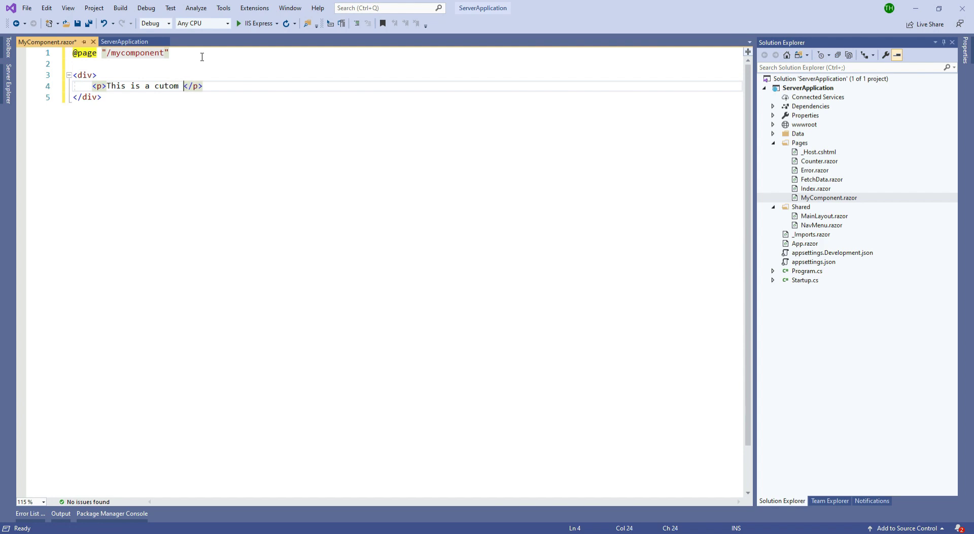
key("BackSpace")
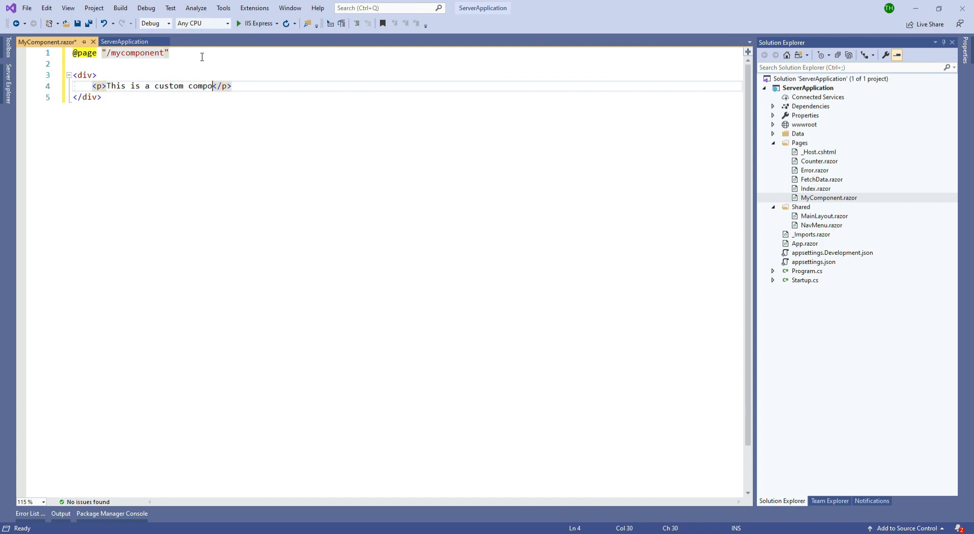
type("nent")
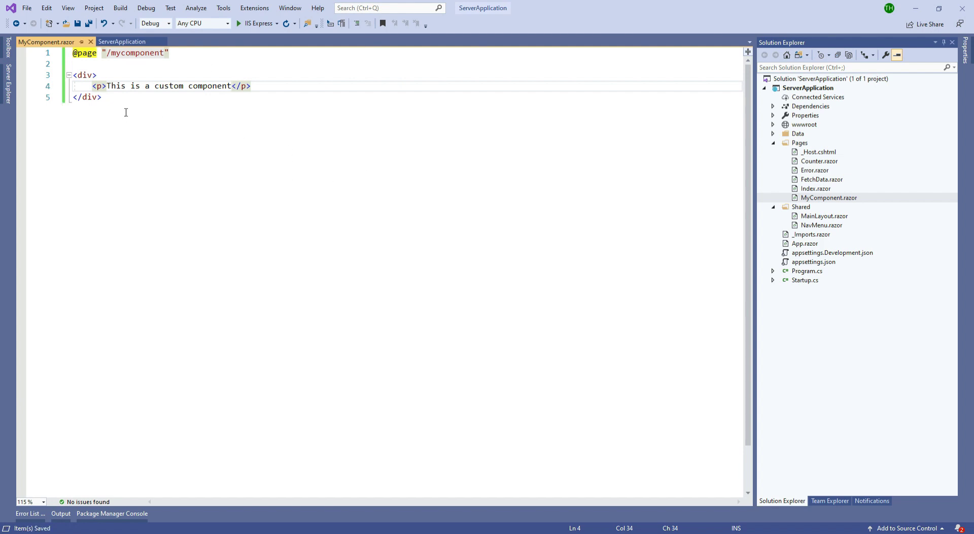
mouse_move(501, 183)
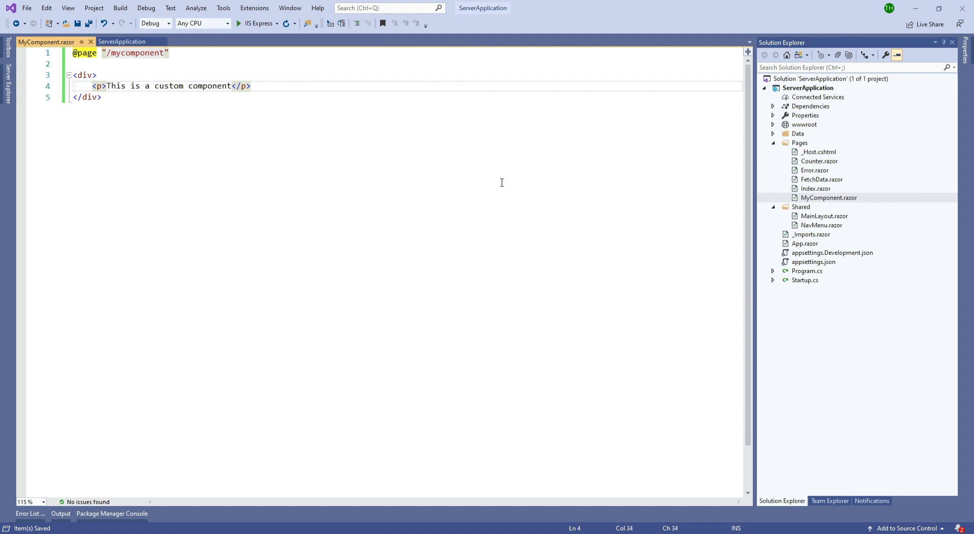
In Shared/NavMenu.razor duplicate the Fetch data <li> block and select its fetchdata href.
left_click(802, 207)
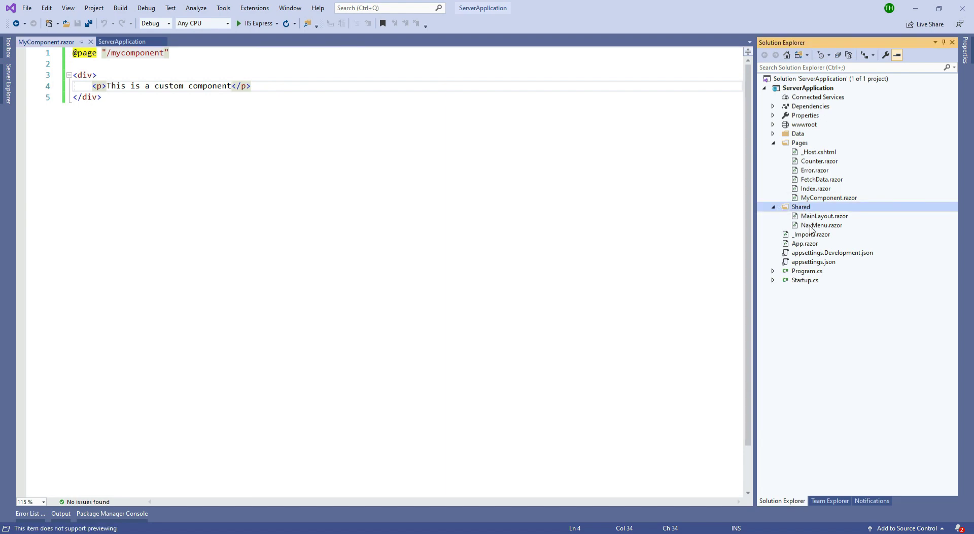
double_click(821, 225)
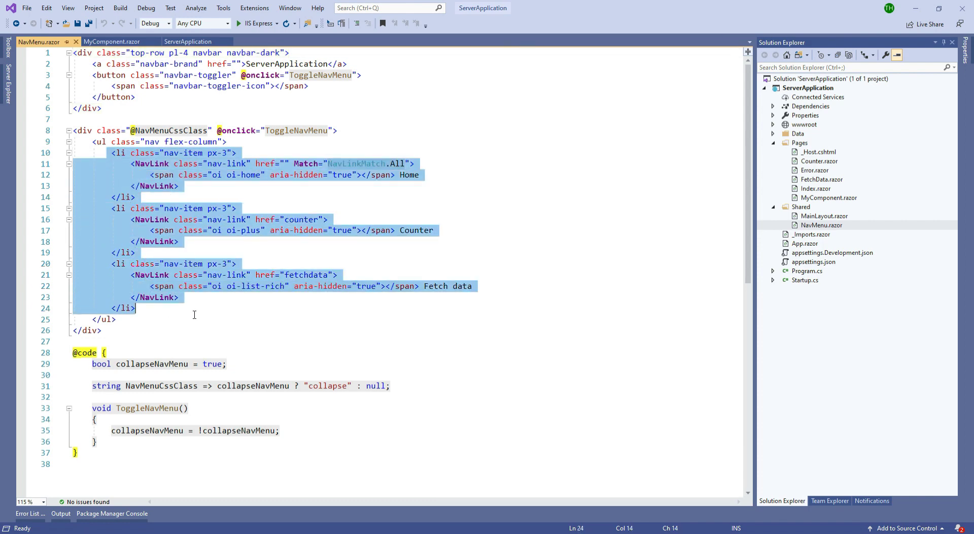
left_click(155, 319)
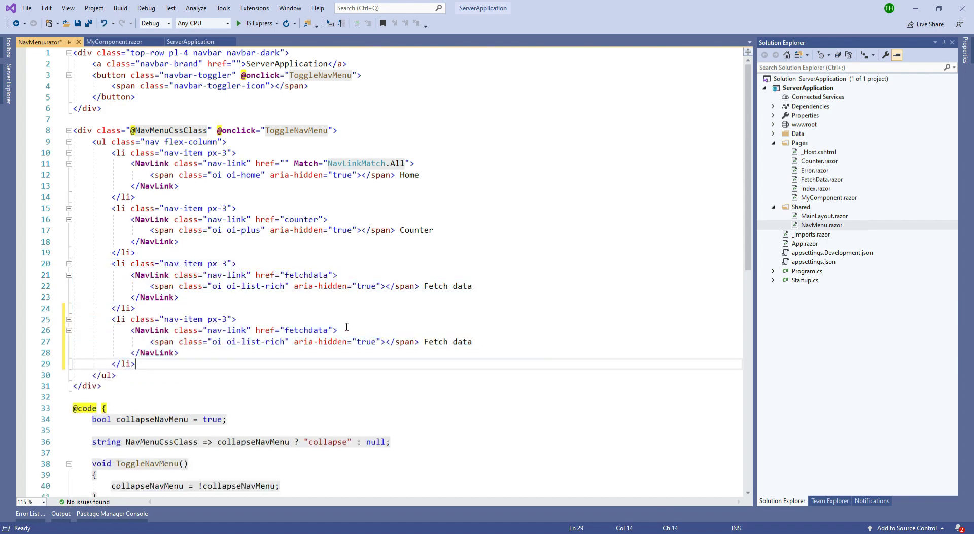
double_click(306, 330)
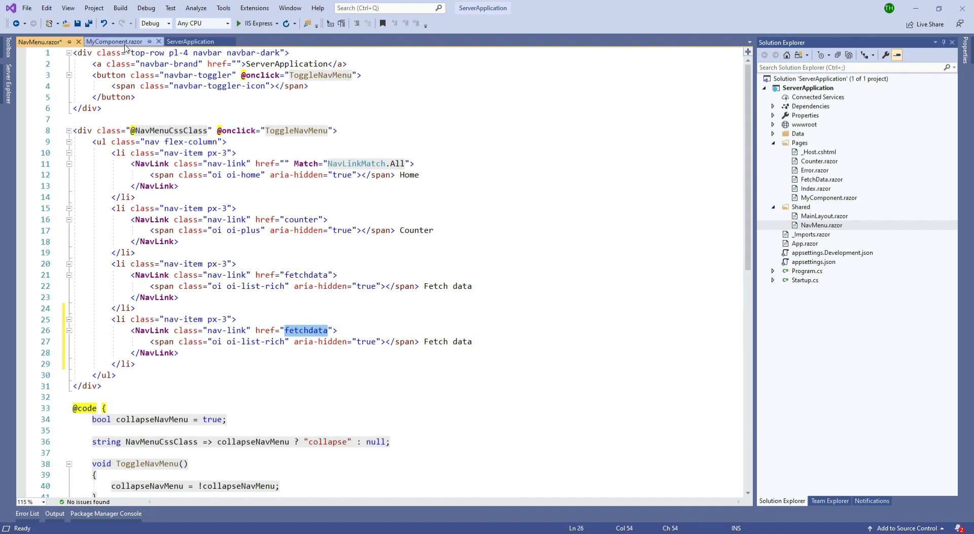
After checking the route, set the new item's href to mycomponent and its label to My Component.
left_click(115, 40)
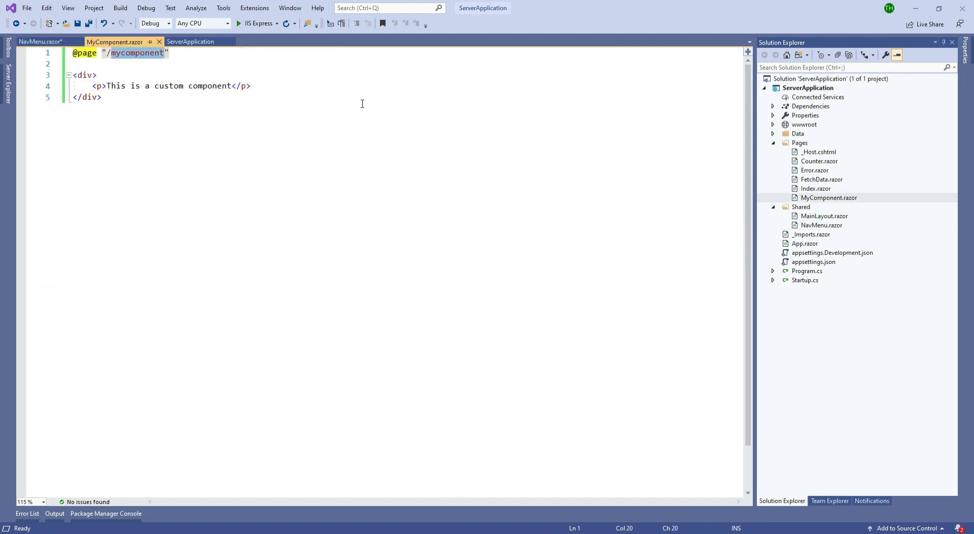
left_click(37, 41)
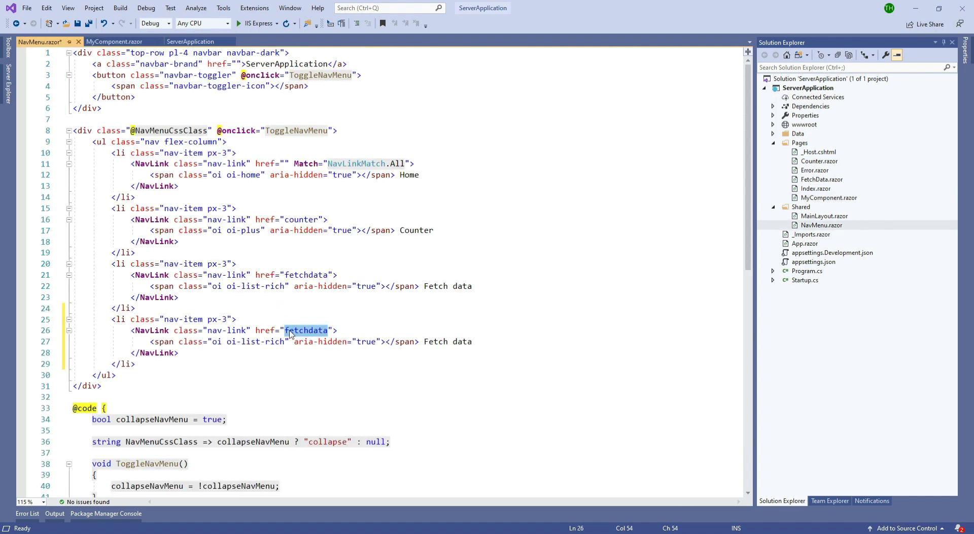
type("mycomponent")
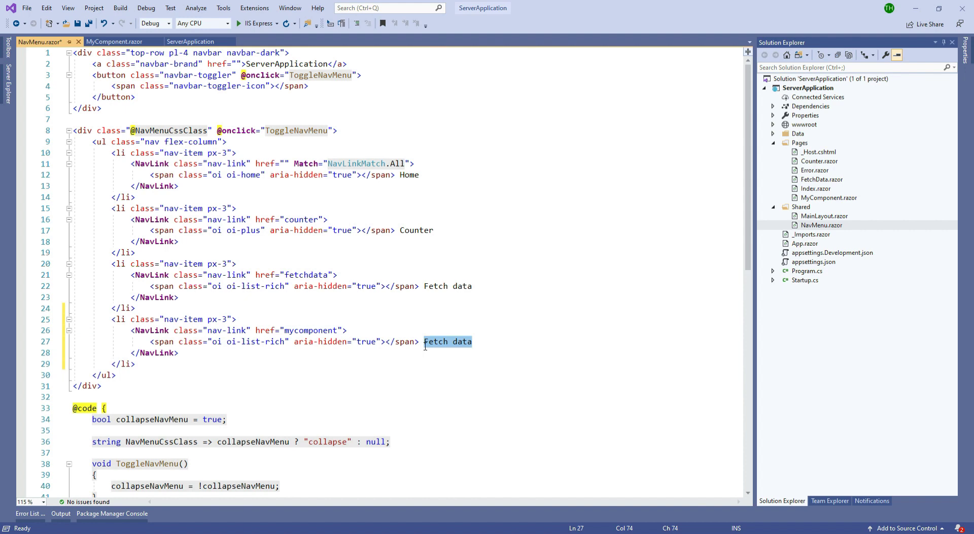
type("My Componen")
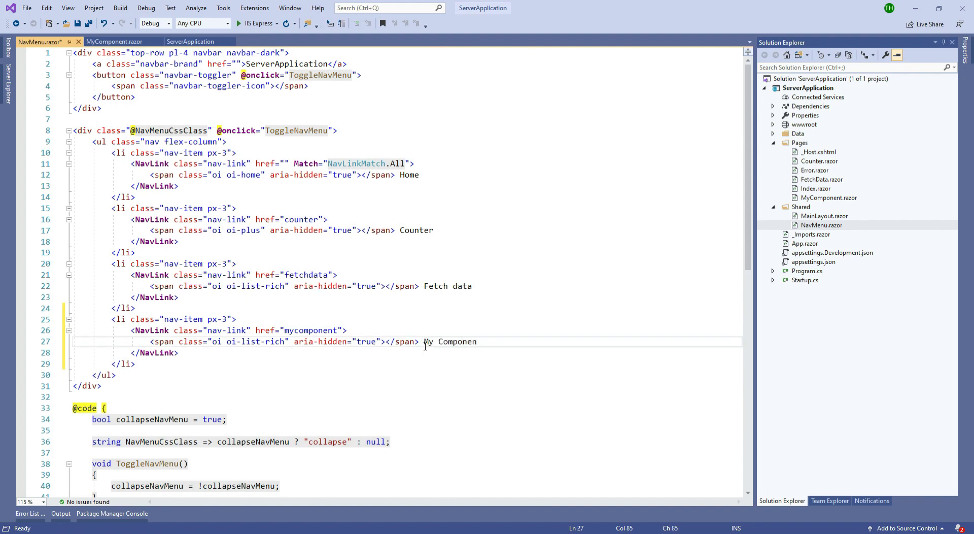
type("t")
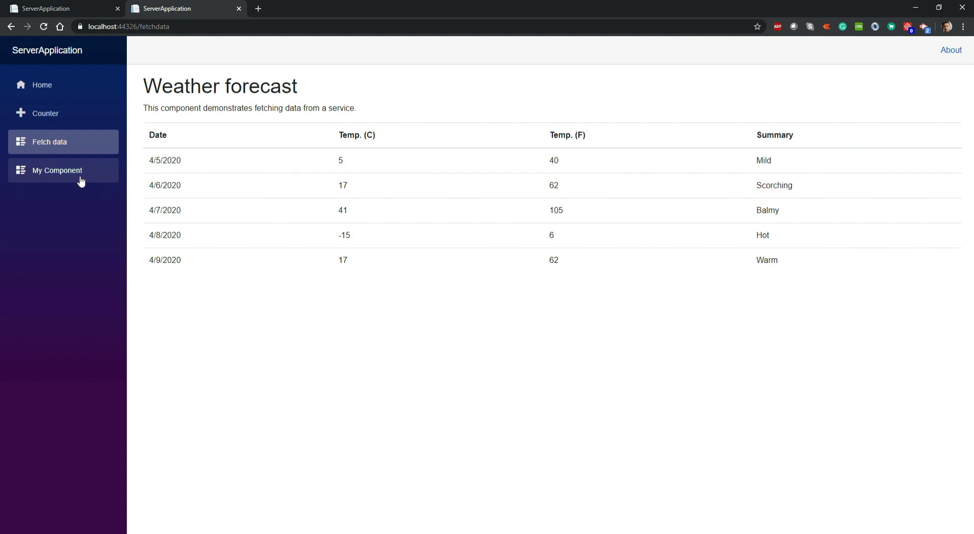
mouse_move(70, 180)
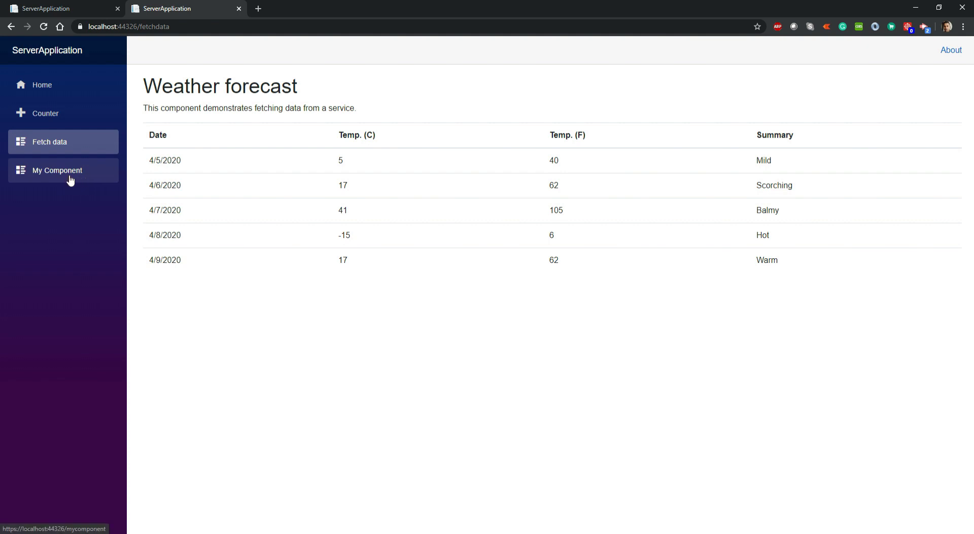
Navigate to the My Component page showing 'This is a custom component'.
left_click(57, 170)
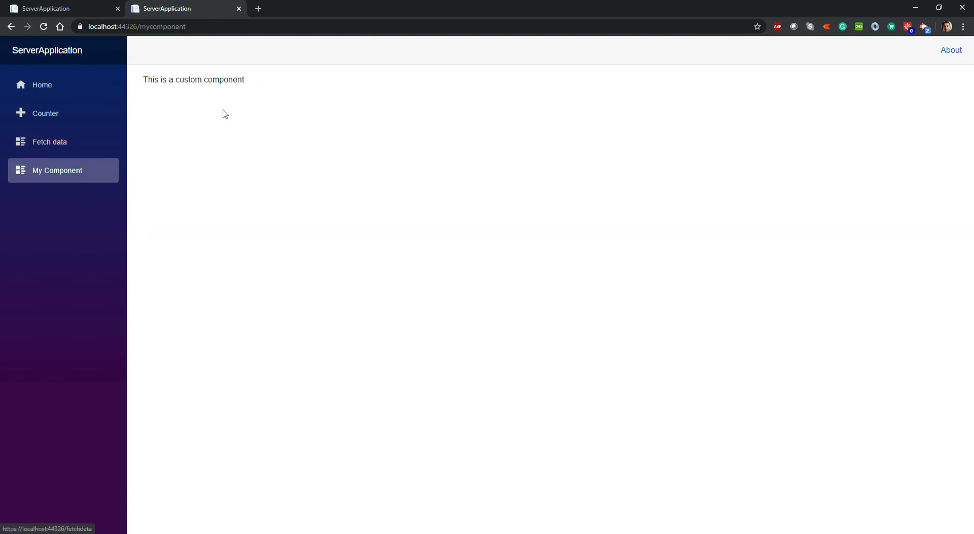